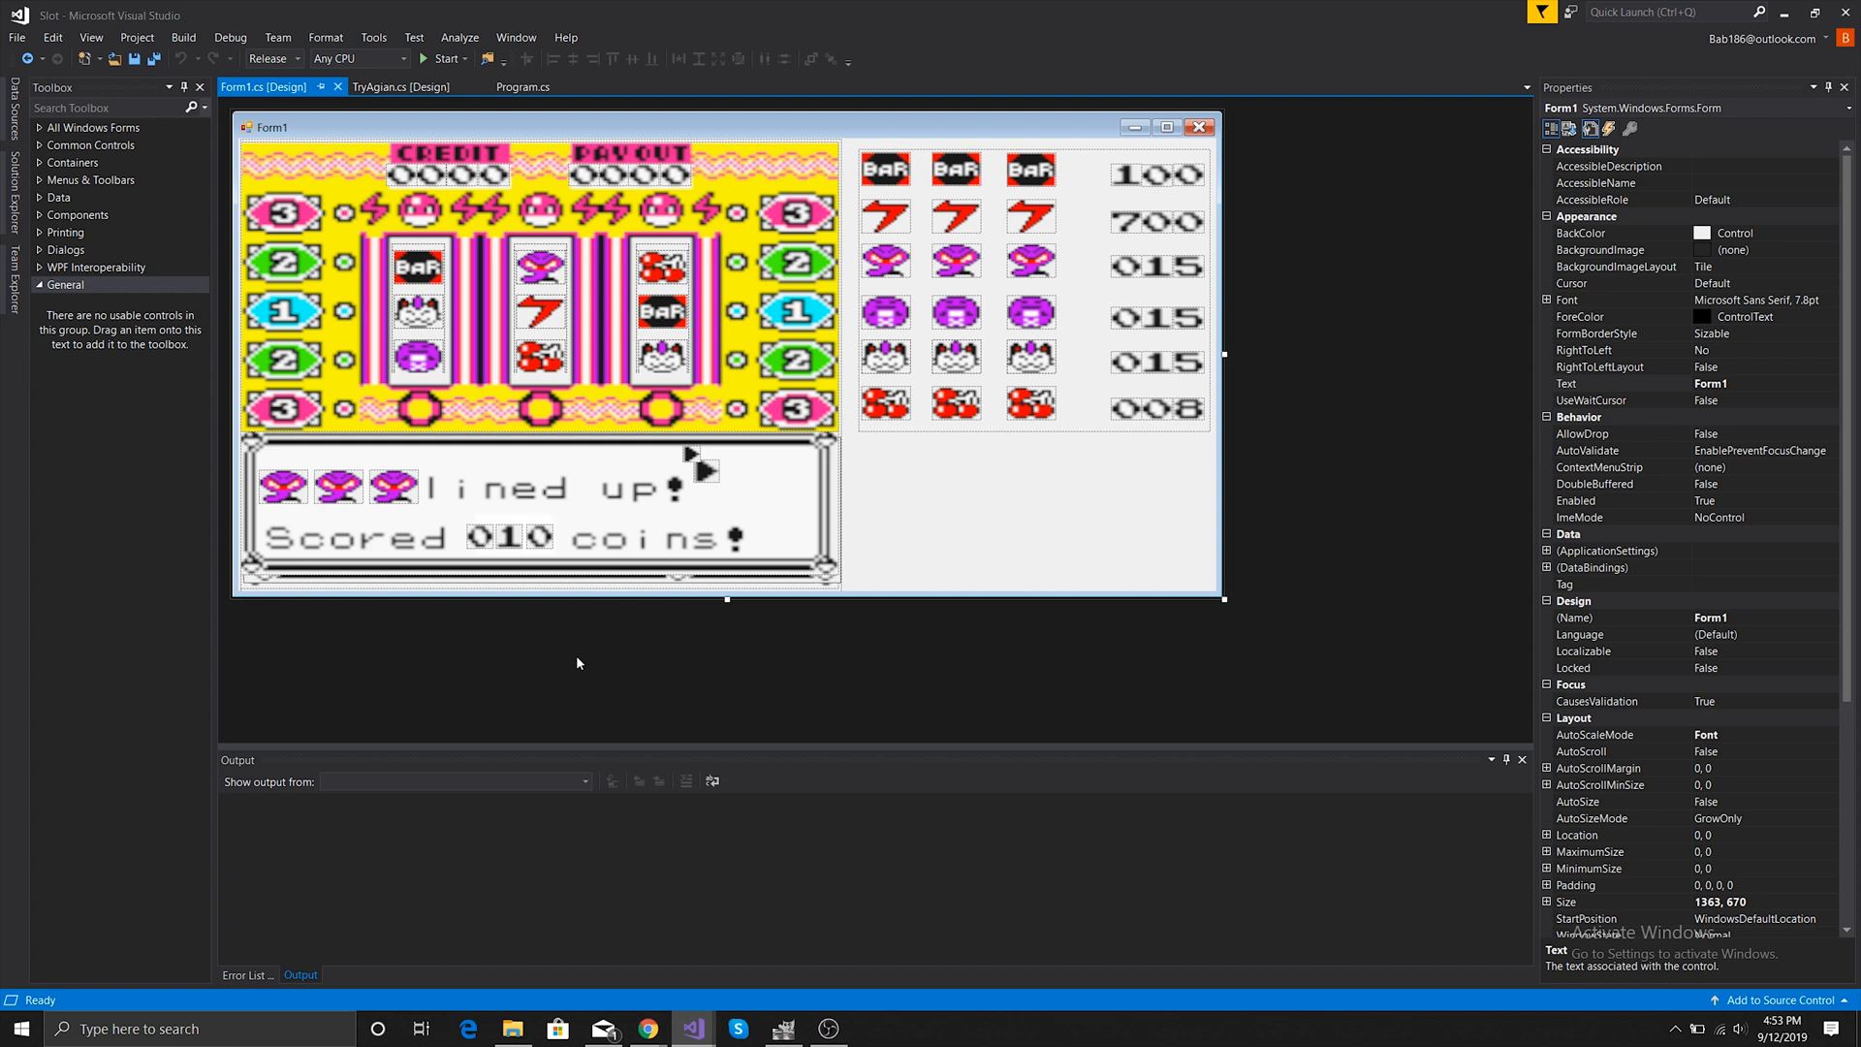
{"action": "mouse_move", "coordinate": [409, 400]}
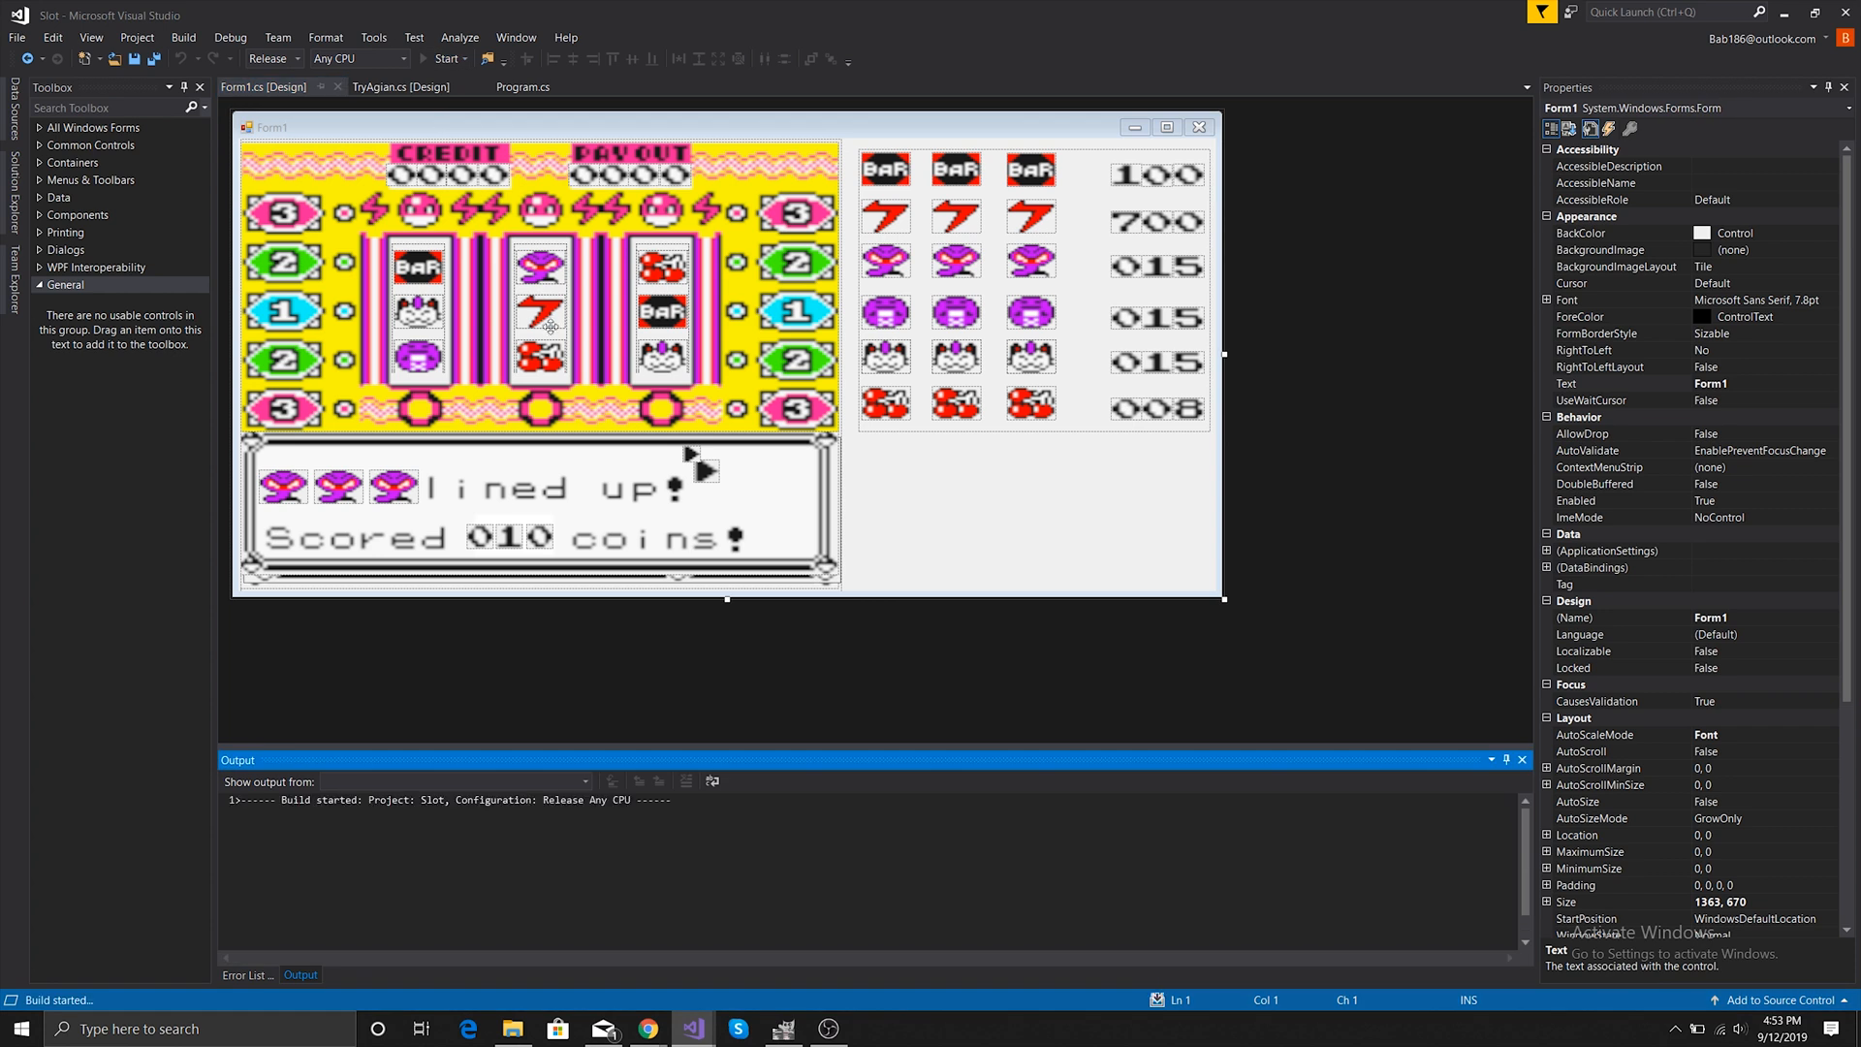
{"action": "left_click", "coordinate": [448, 58]}
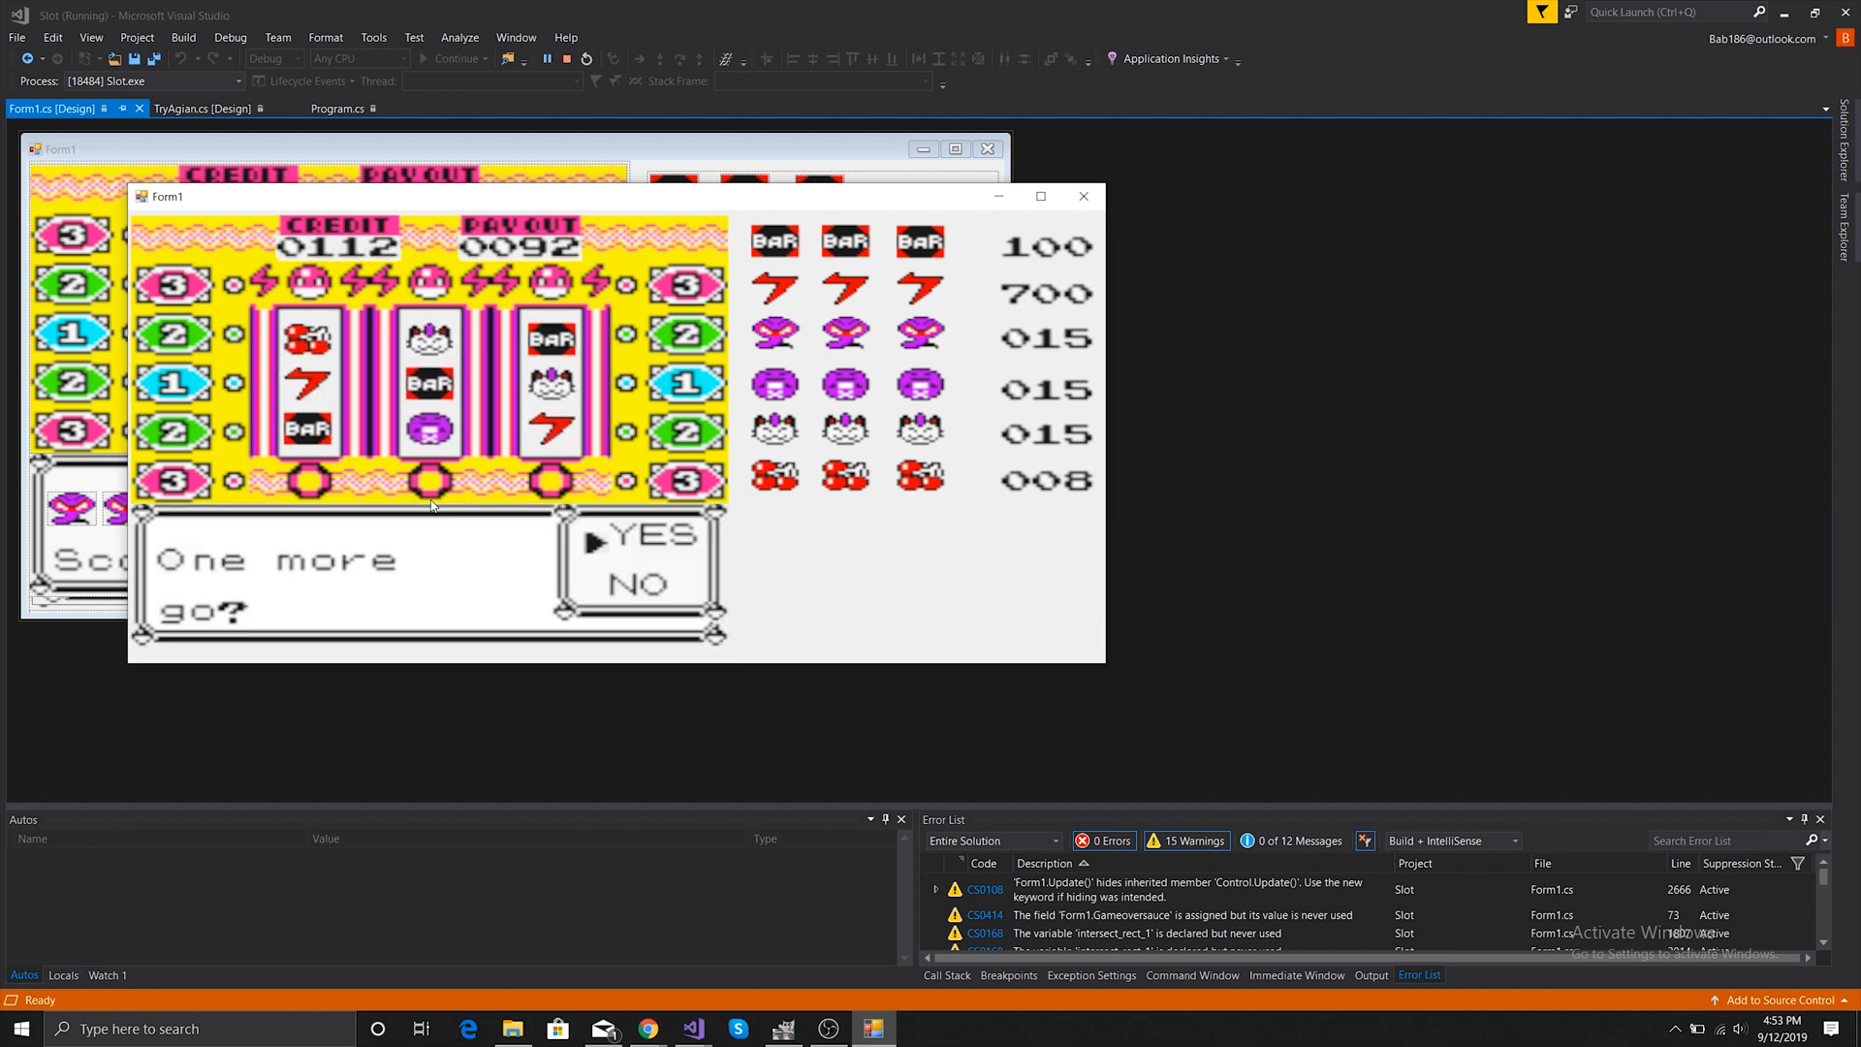
Collect the payout into credits (now 190) and confirm YES for one more spin
{"action": "left_click", "coordinate": [643, 537]}
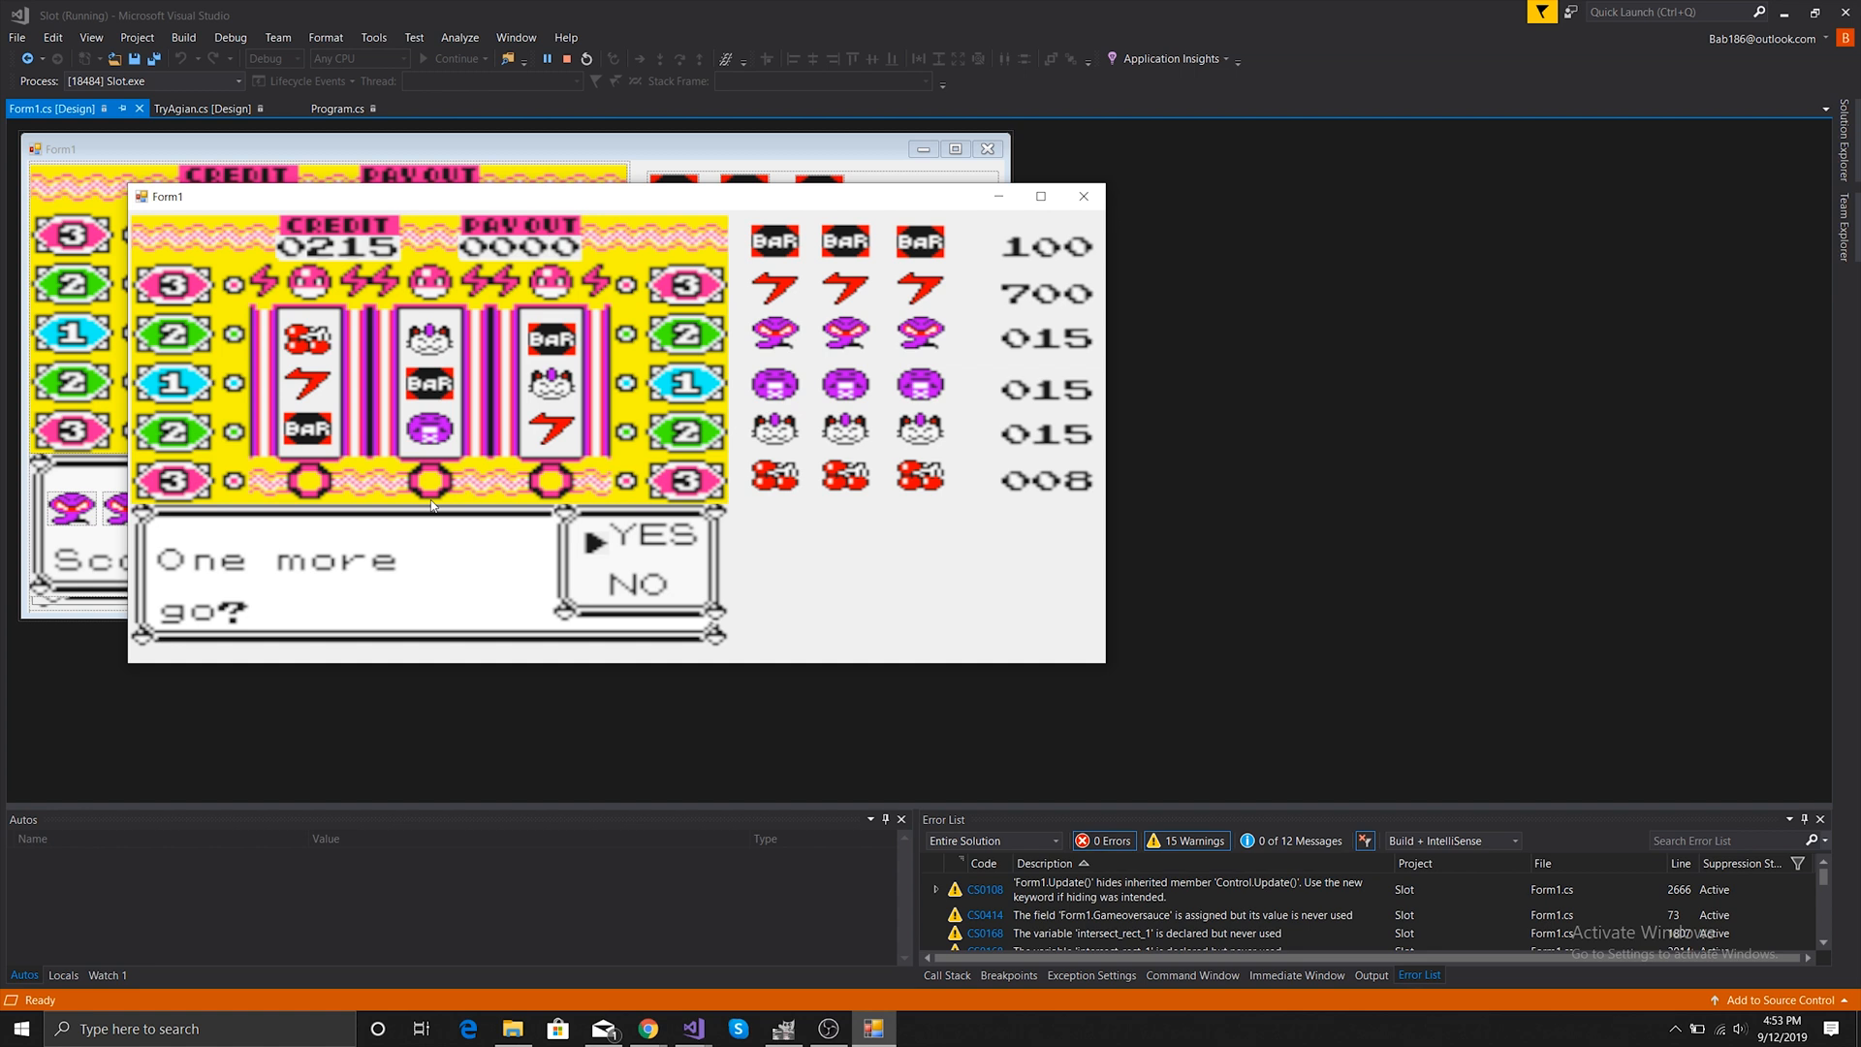
{"action": "left_click", "coordinate": [647, 536]}
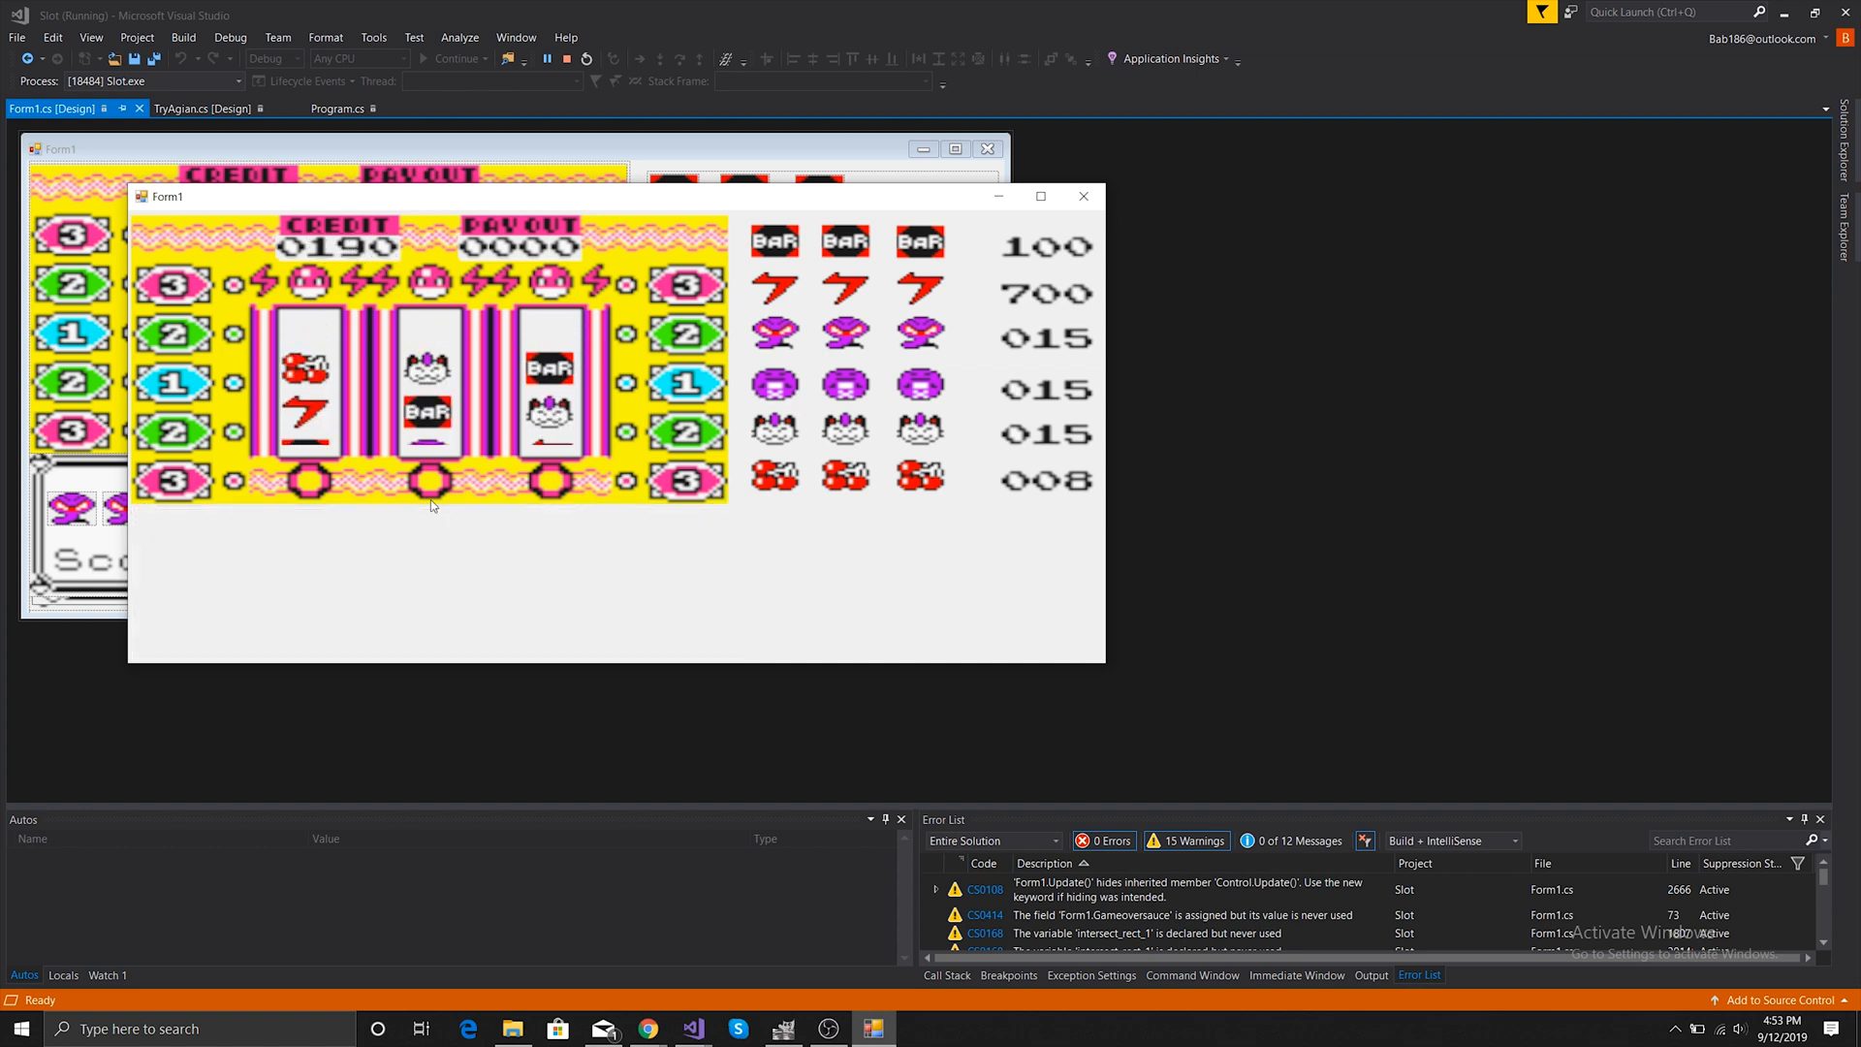